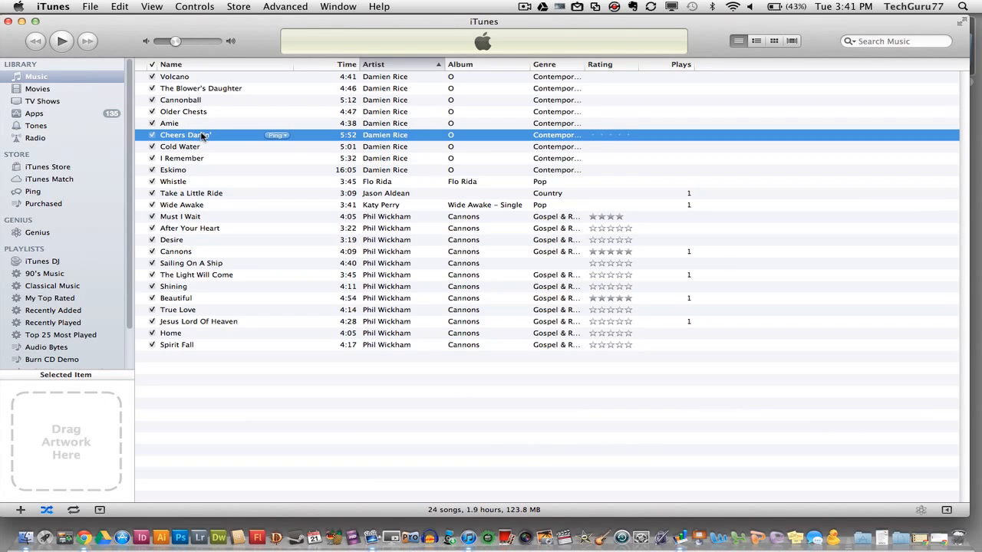
mouse_move(207, 135)
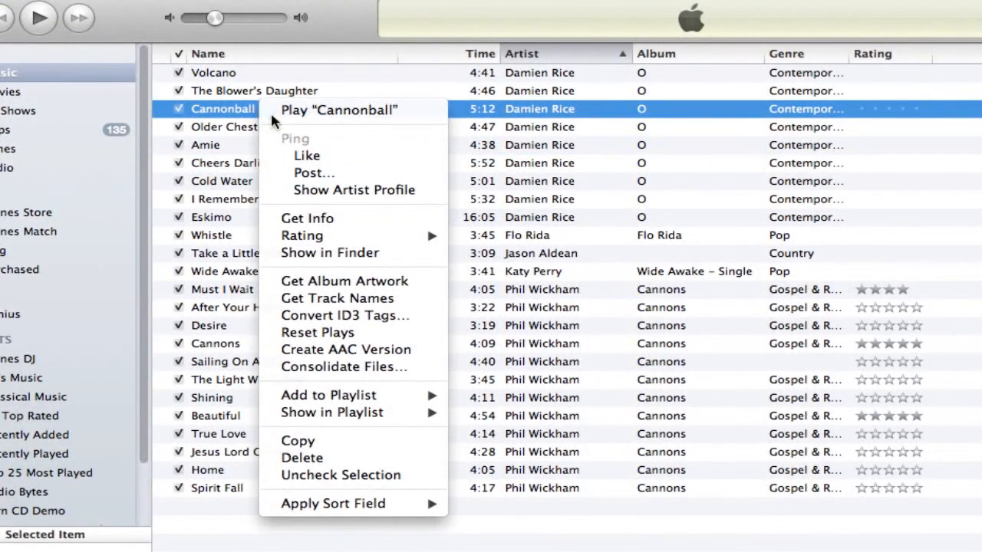
mouse_move(291, 445)
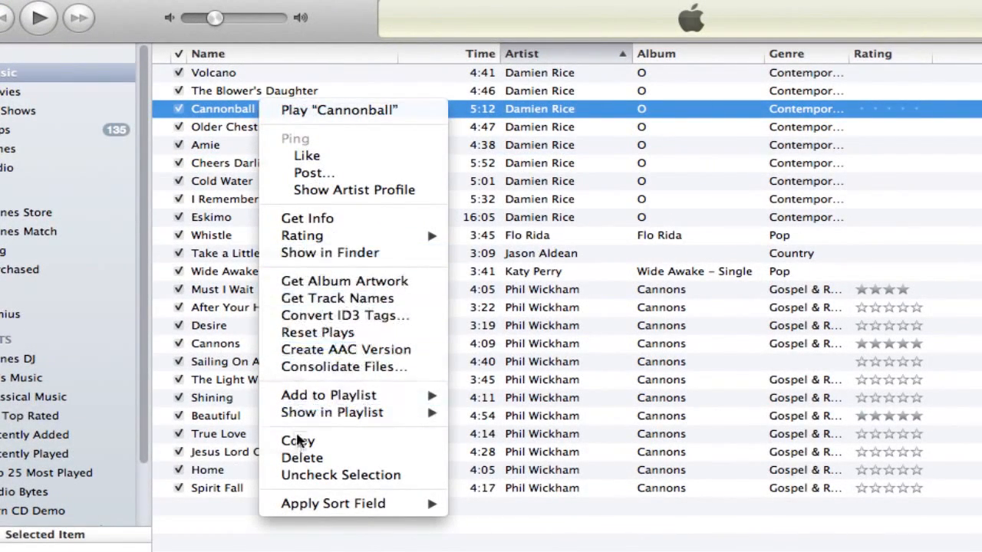
Delete the song 'Cannonball' from the library, bringing up the removal confirmation
click(300, 457)
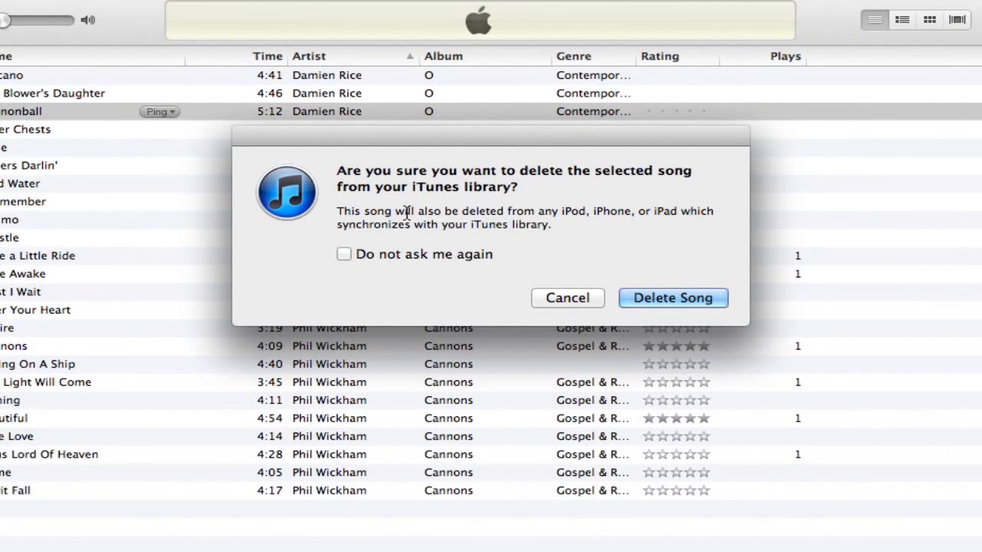
Confirm removing 'Cannonball' from the iTunes library
click(672, 298)
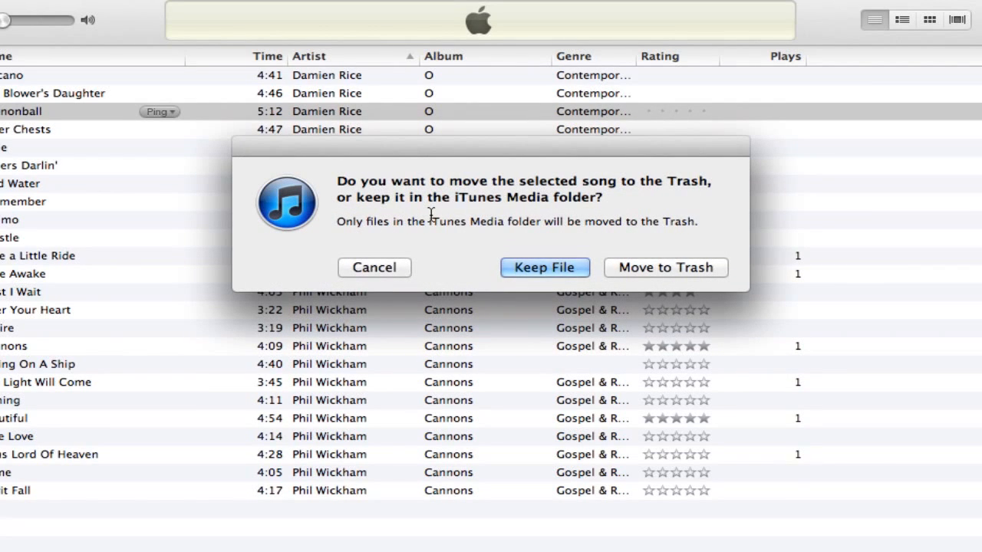
mouse_move(431, 221)
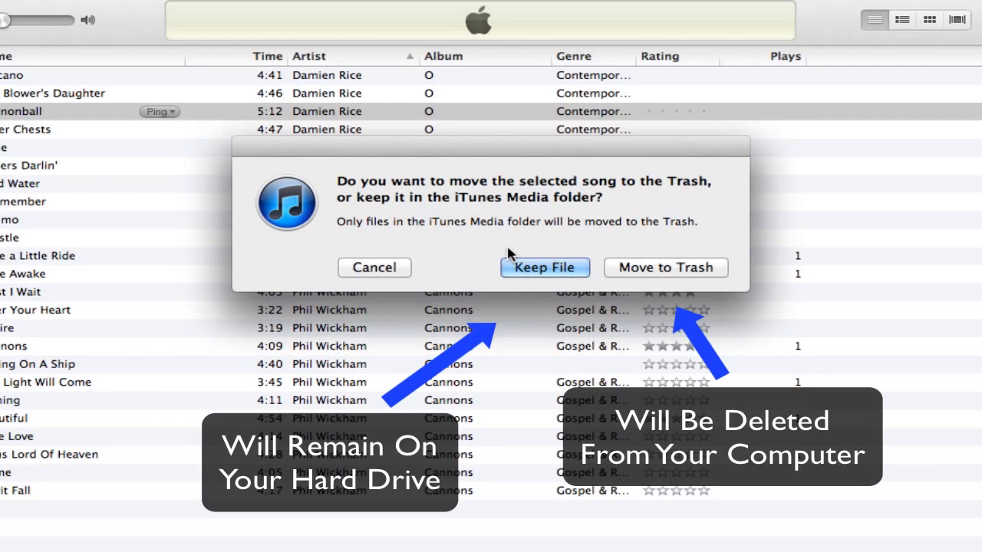
mouse_move(654, 276)
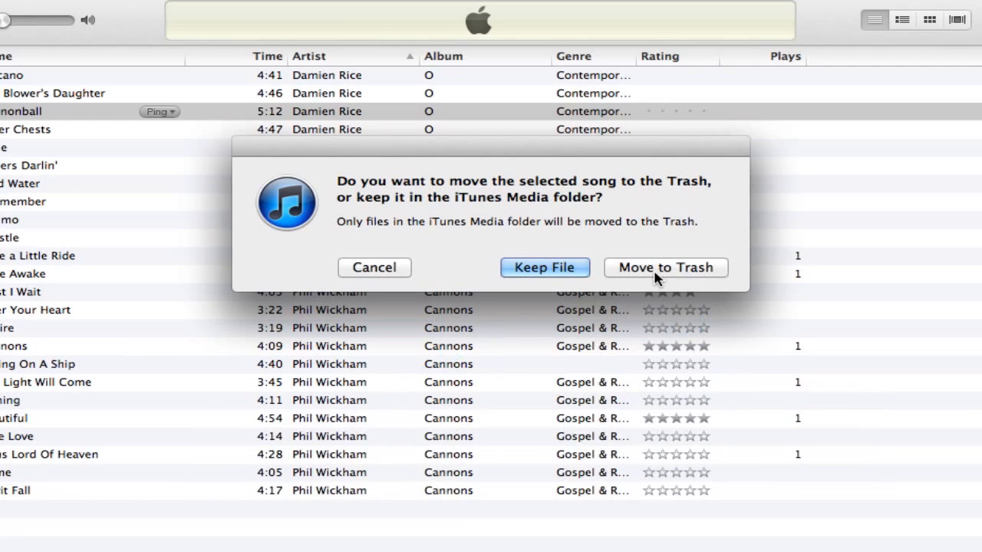
Send Cannonball's file to the Trash, leaving 23 songs in the library
click(665, 267)
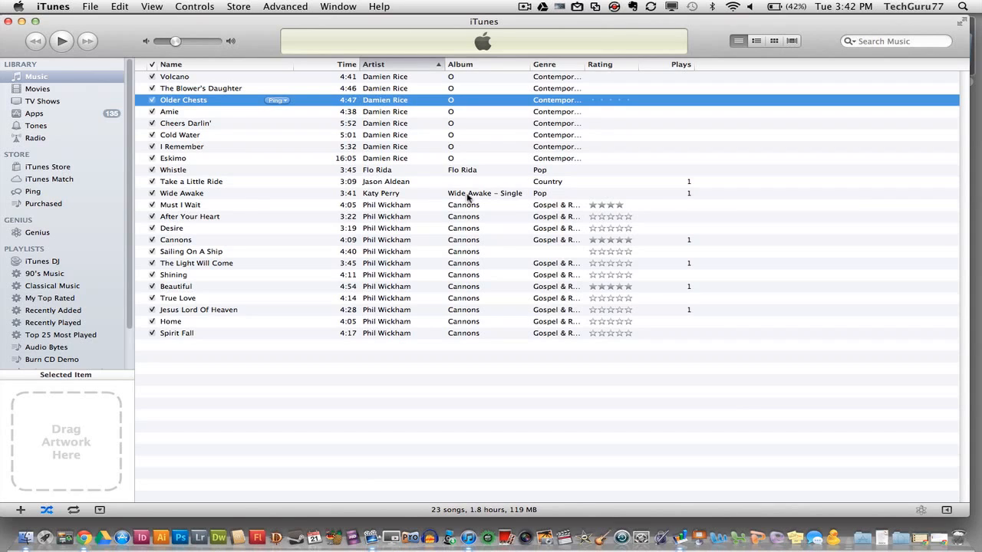
mouse_move(460, 203)
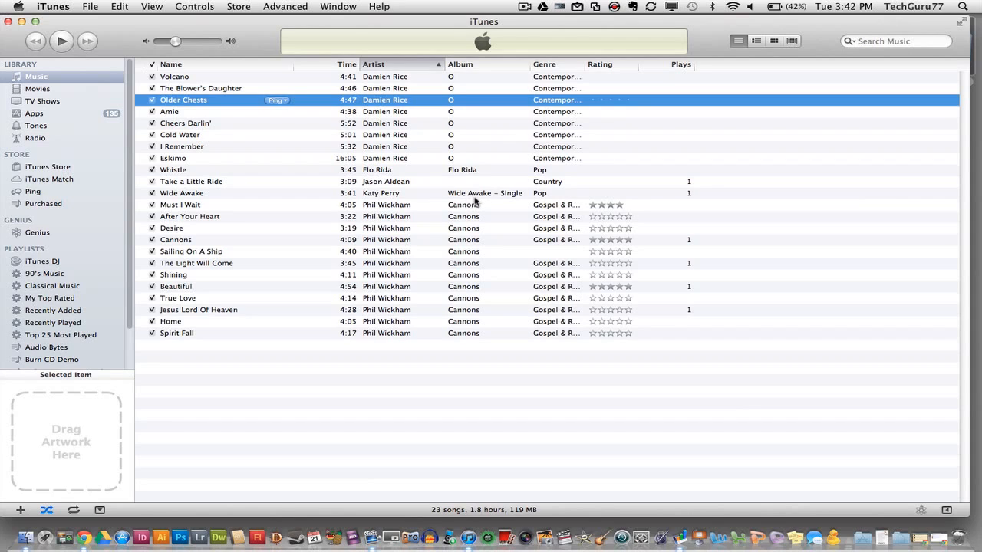
mouse_move(482, 196)
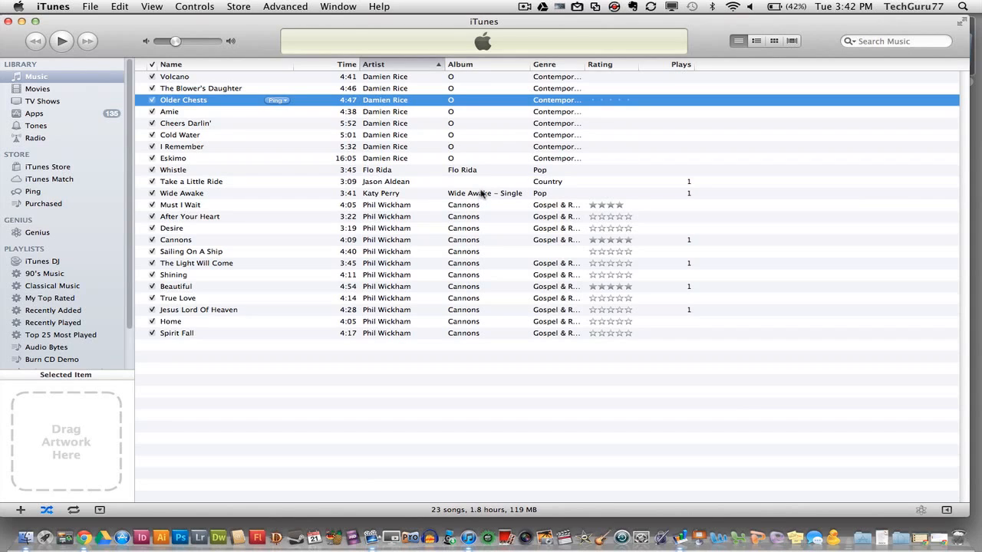